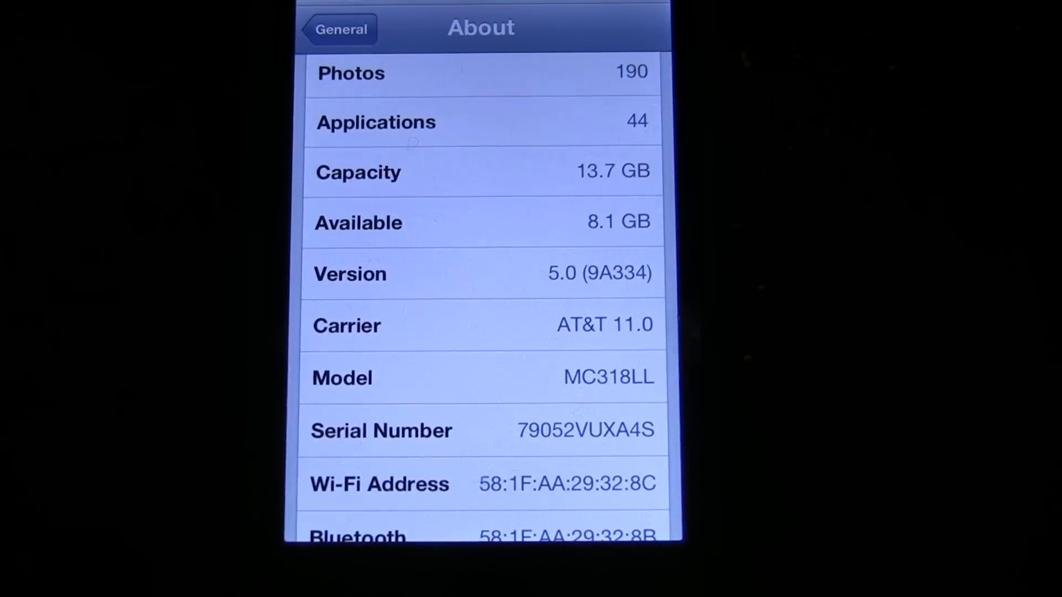
Begin installing the downloaded iOS 5.0.1 update and agree to the Terms and Conditions
left_click(342, 28)
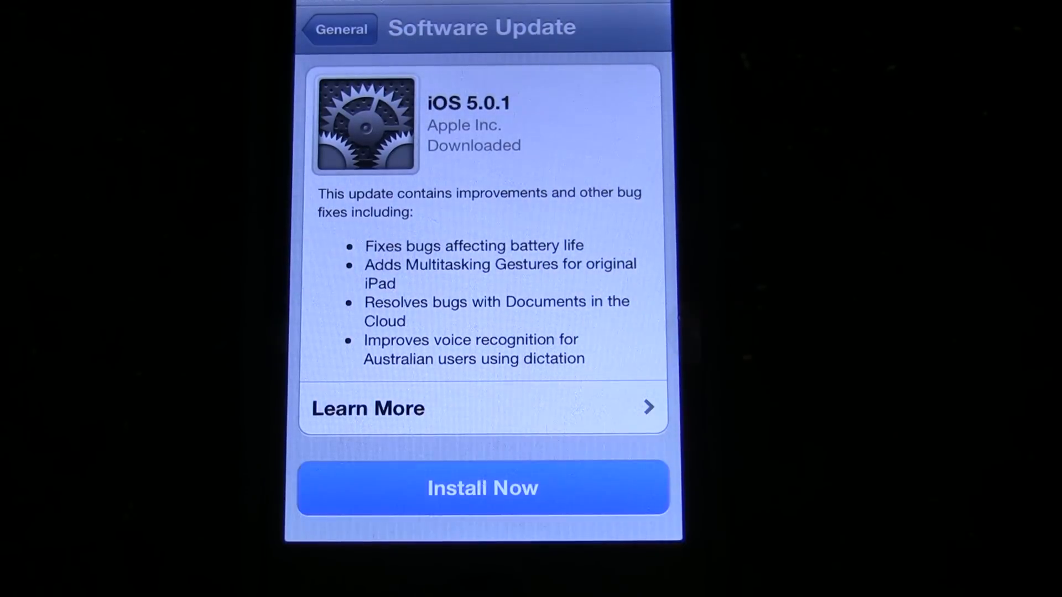
left_click(483, 489)
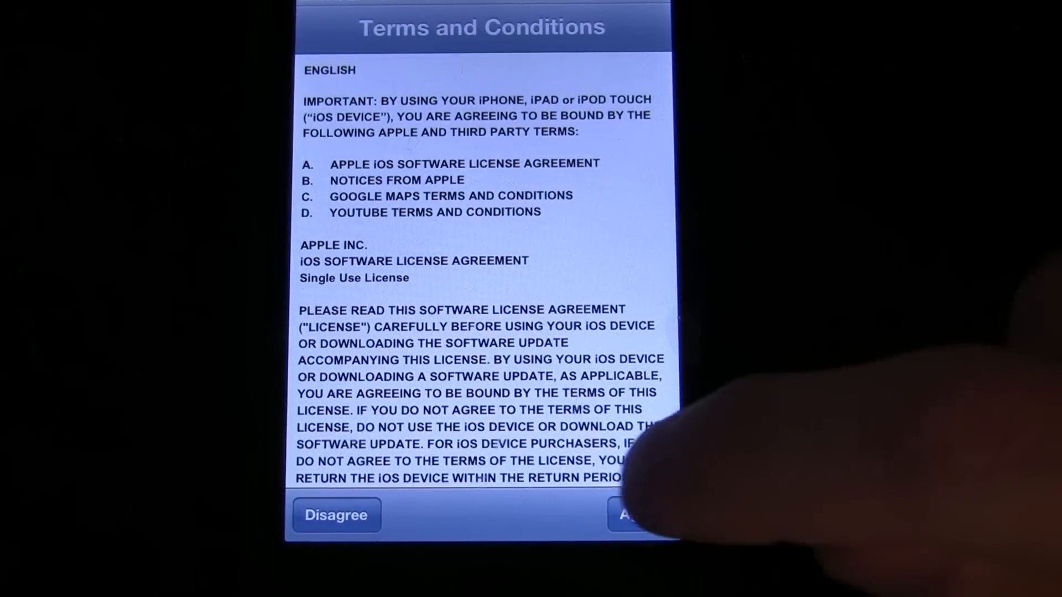
left_click(635, 518)
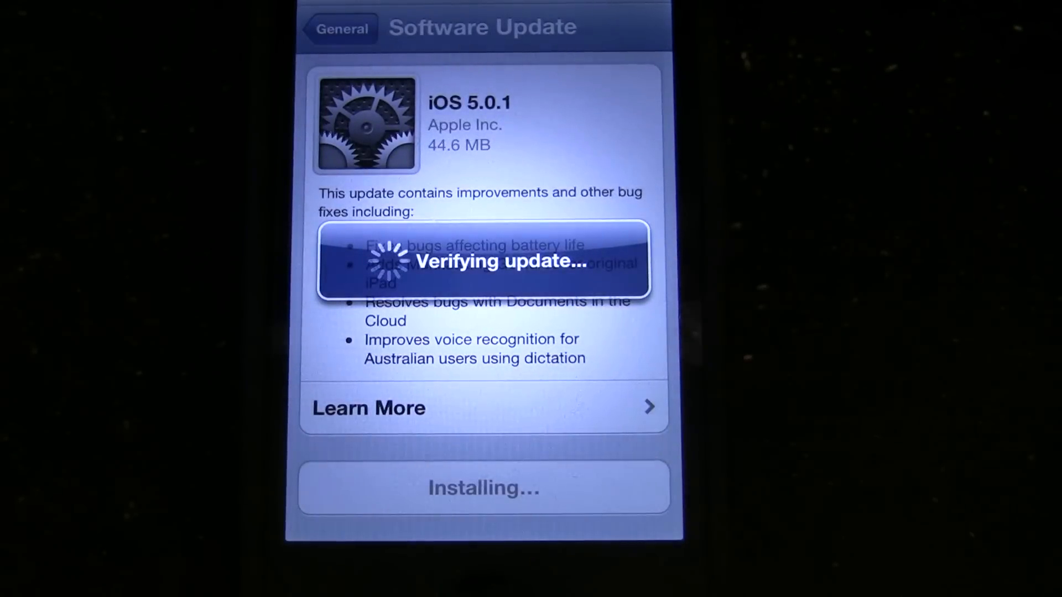